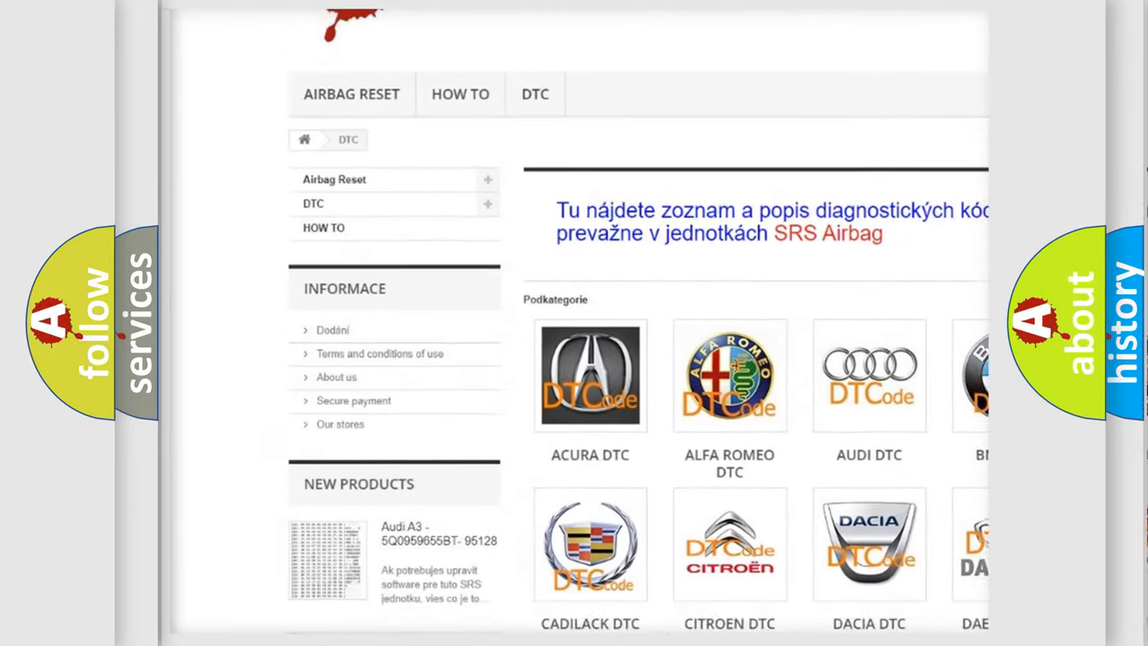
Step: Advance the C1333 card to the Cause section: closed throttle position switch circuit open, grounded, or shorted
{"action": "scroll", "scroll_direction": "down", "scroll_amount": 3}
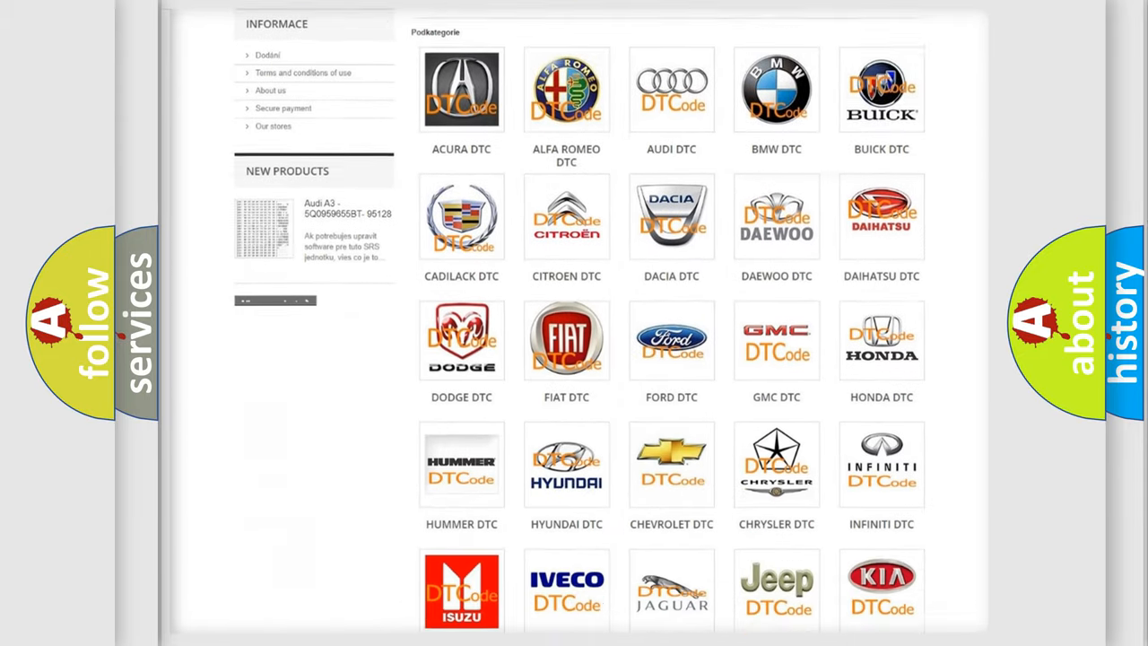
{"action": "scroll", "scroll_direction": "down", "scroll_amount": 3}
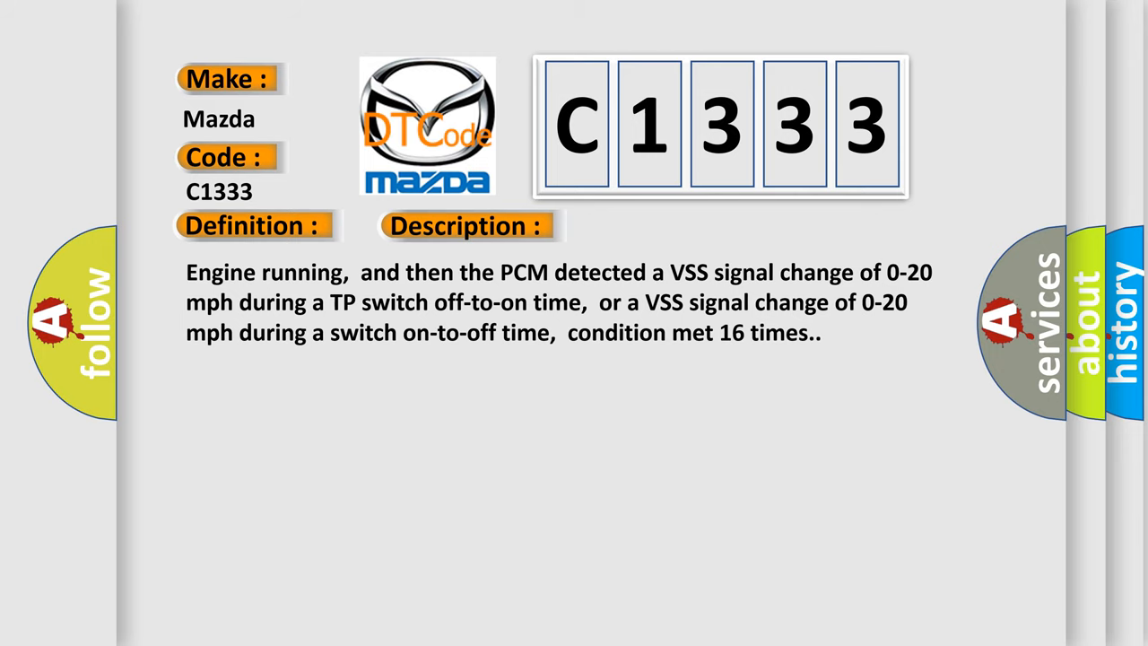
{"action": "left_click", "coordinate": [656, 225]}
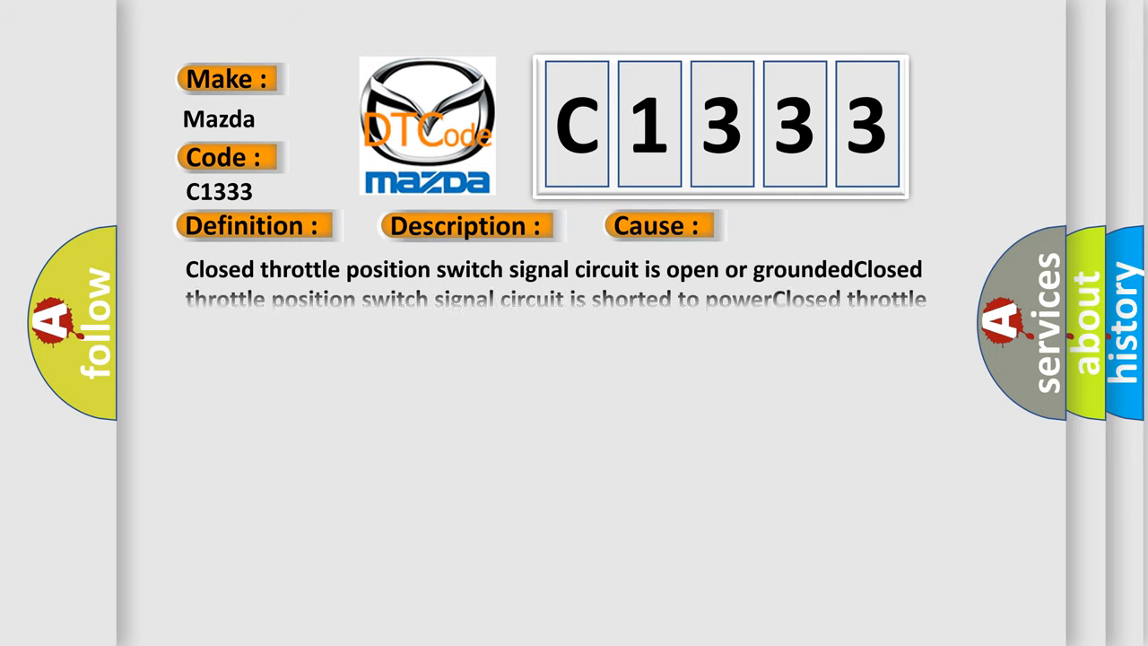